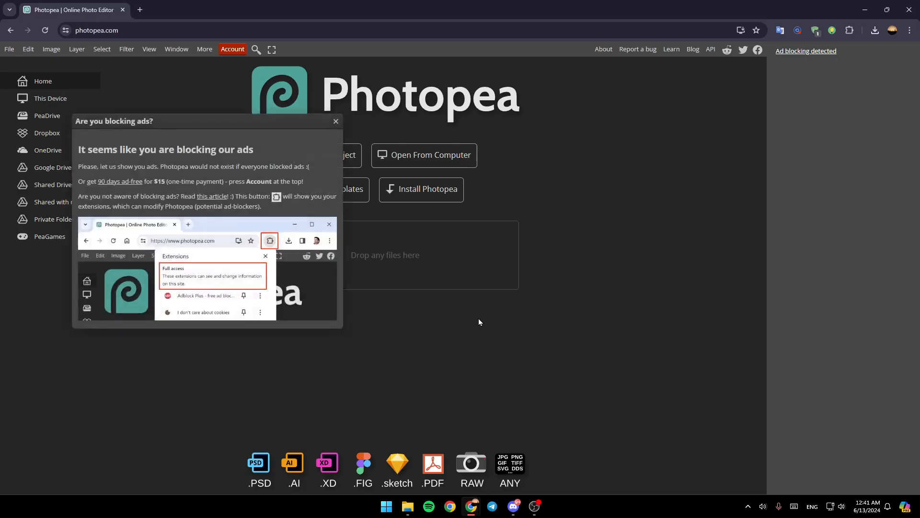
Close the 'Are you blocking ads?' notice on the start screen.
{"action": "left_click", "coordinate": [336, 120]}
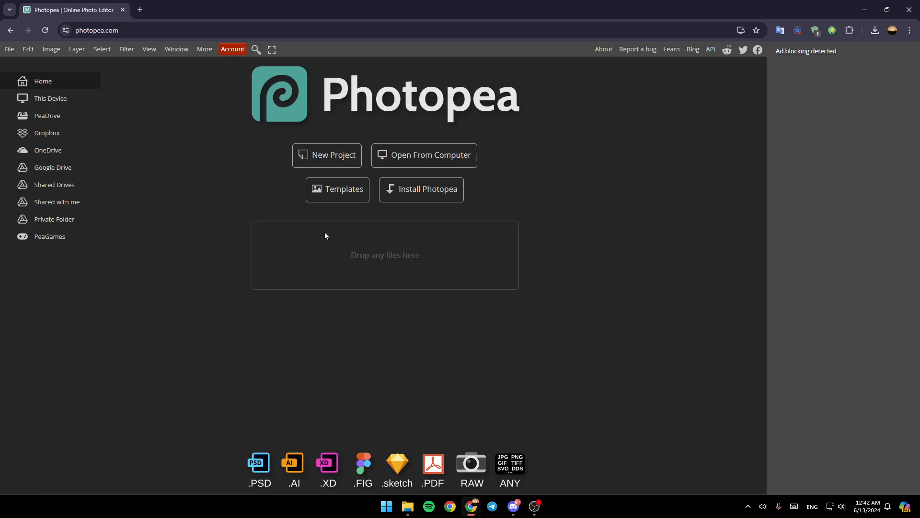
{"action": "mouse_move", "coordinate": [501, 331]}
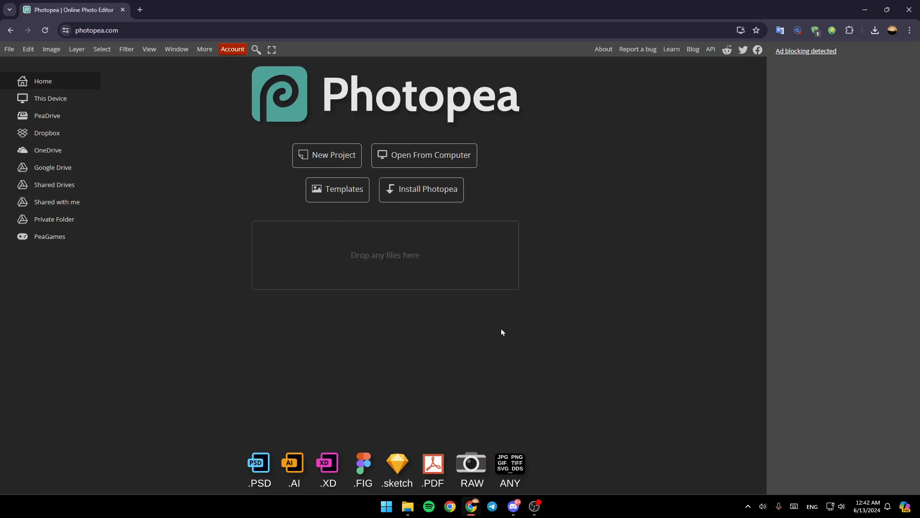
{"action": "mouse_move", "coordinate": [54, 184]}
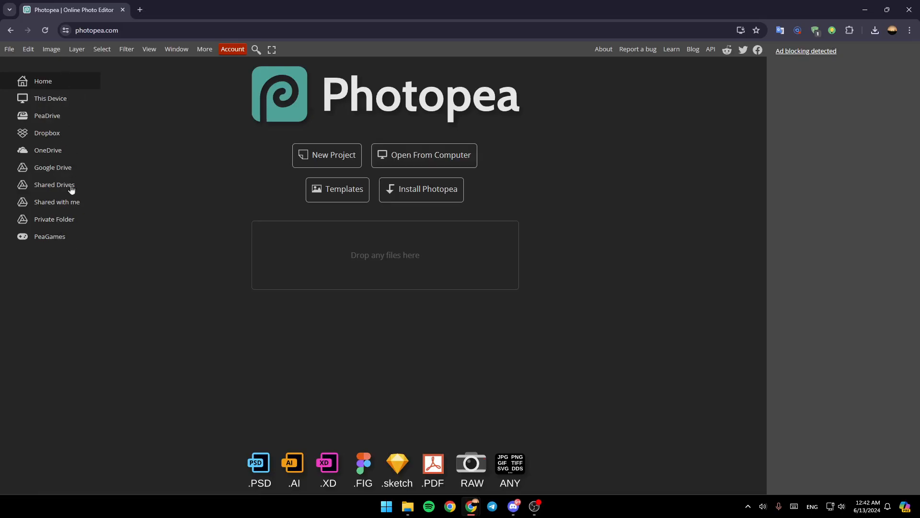
{"action": "mouse_move", "coordinate": [147, 89]}
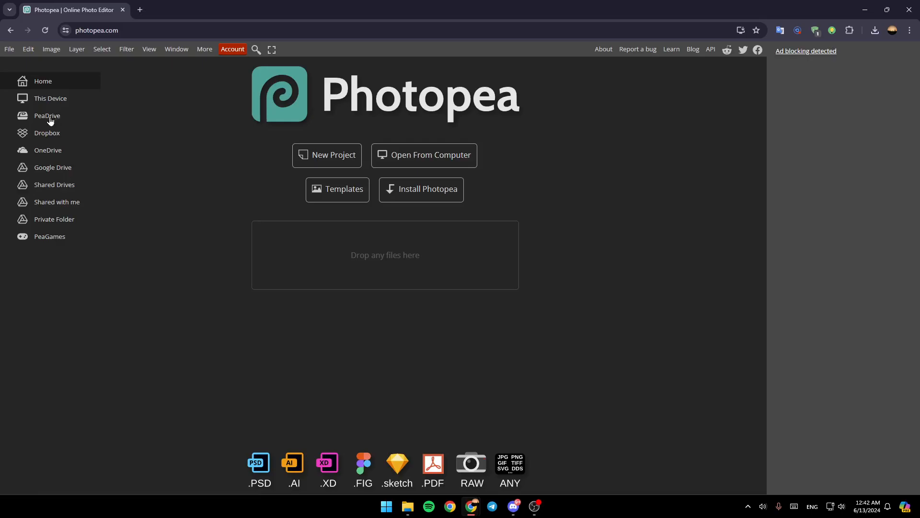
{"action": "mouse_move", "coordinate": [29, 171]}
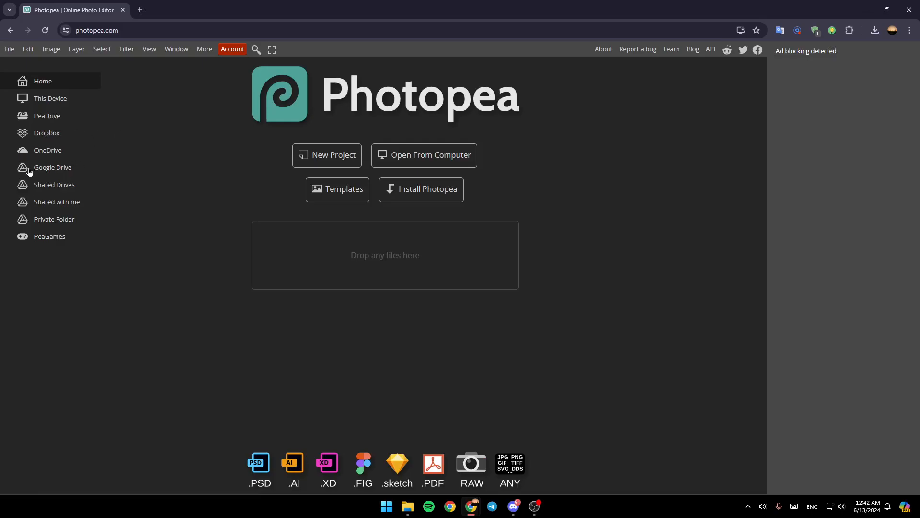
{"action": "mouse_move", "coordinate": [218, 201]}
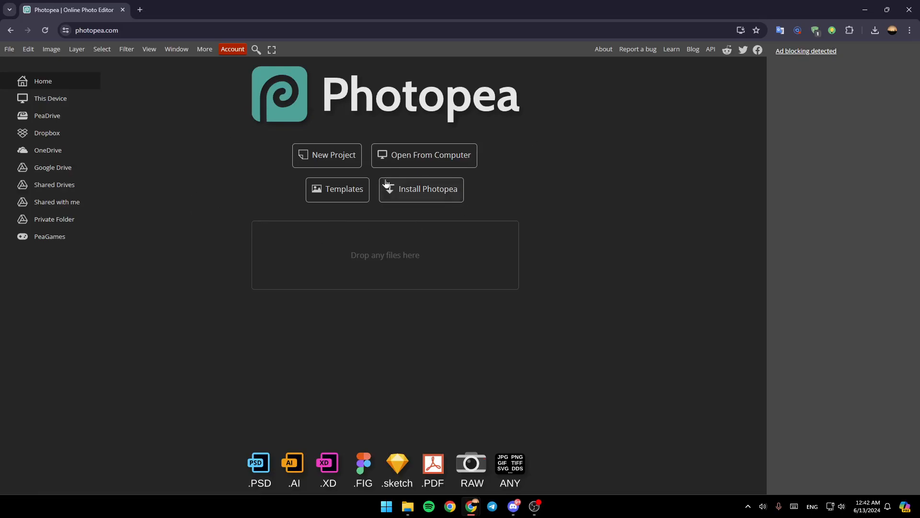
{"action": "mouse_move", "coordinate": [428, 167]}
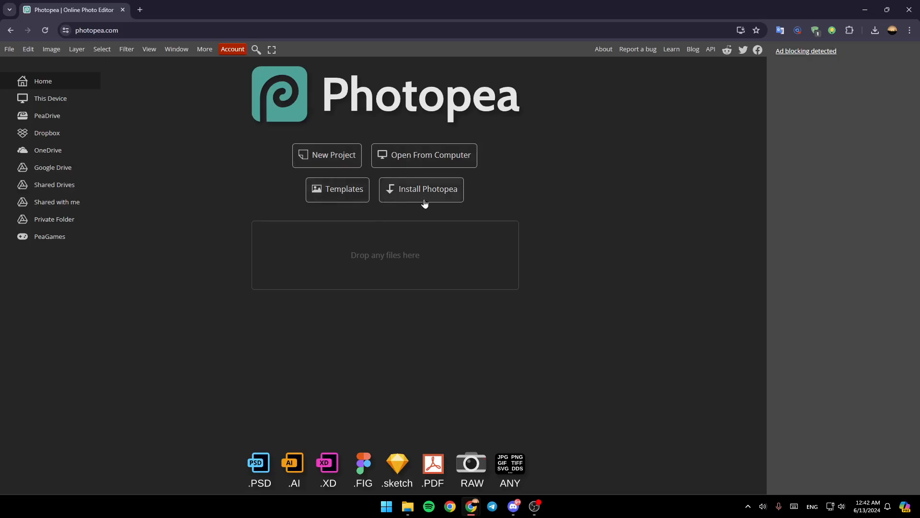
{"action": "mouse_move", "coordinate": [493, 129]}
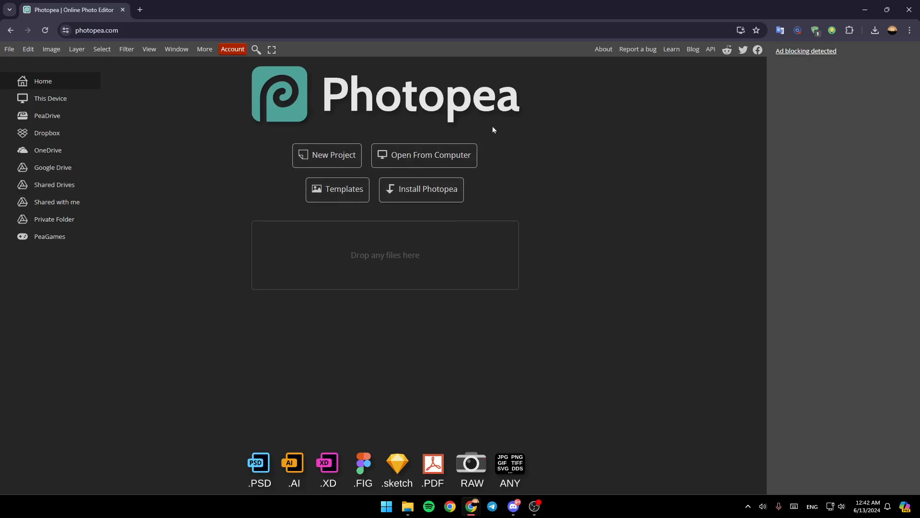
Set up a new project with a white background and the Full HD 1920×1080 screen preset.
{"action": "left_click", "coordinate": [326, 155]}
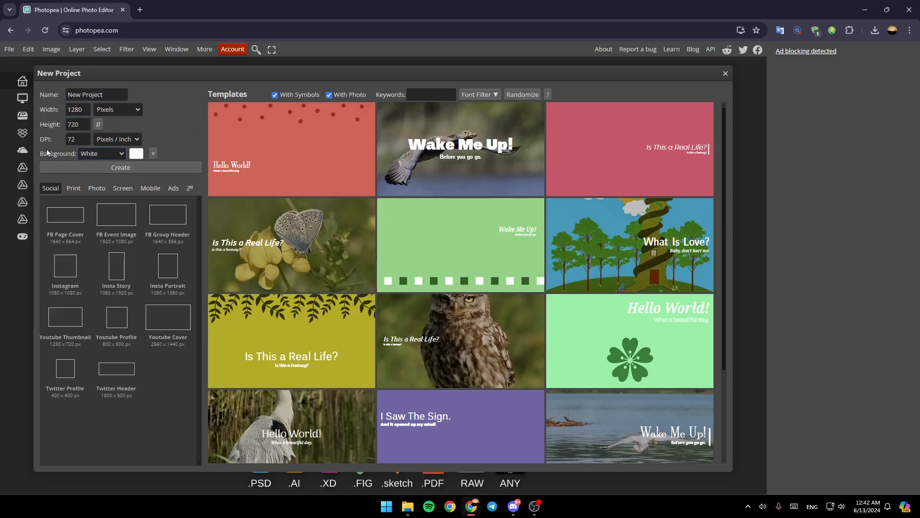
{"action": "left_click", "coordinate": [101, 153]}
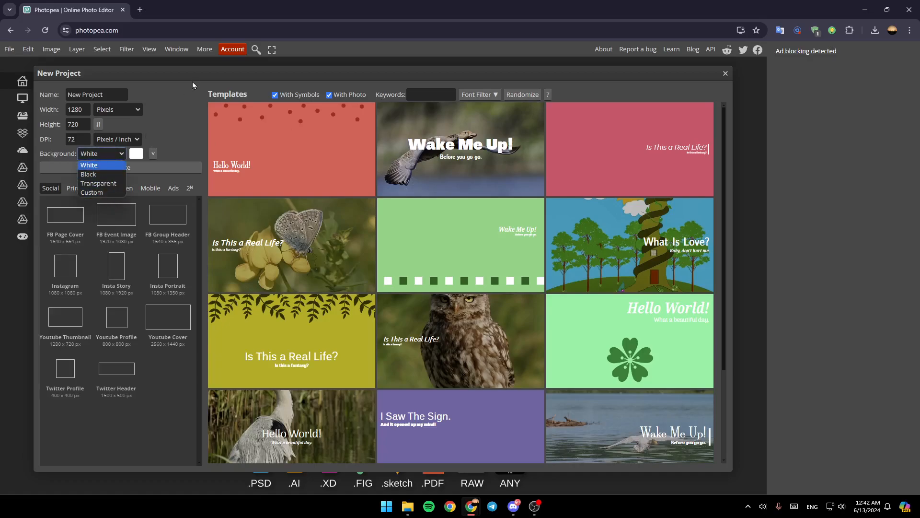
{"action": "left_click", "coordinate": [89, 165]}
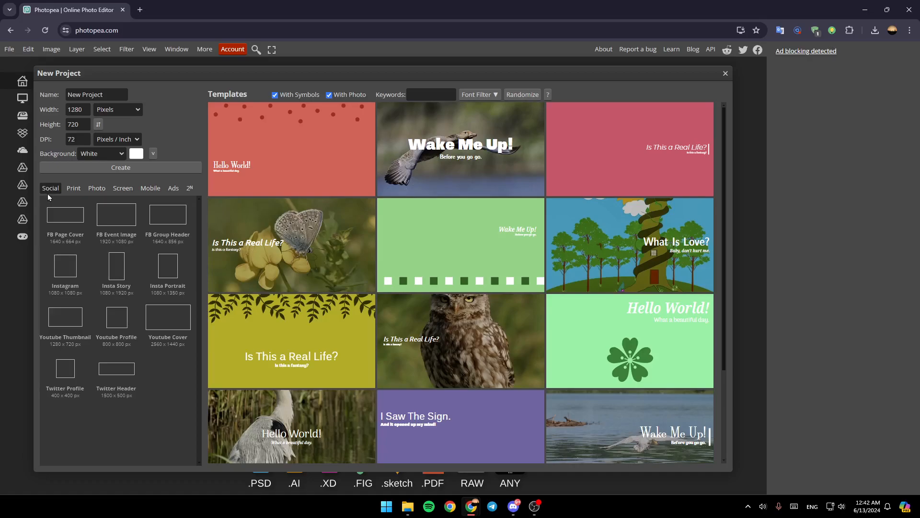
{"action": "left_click", "coordinate": [96, 188]}
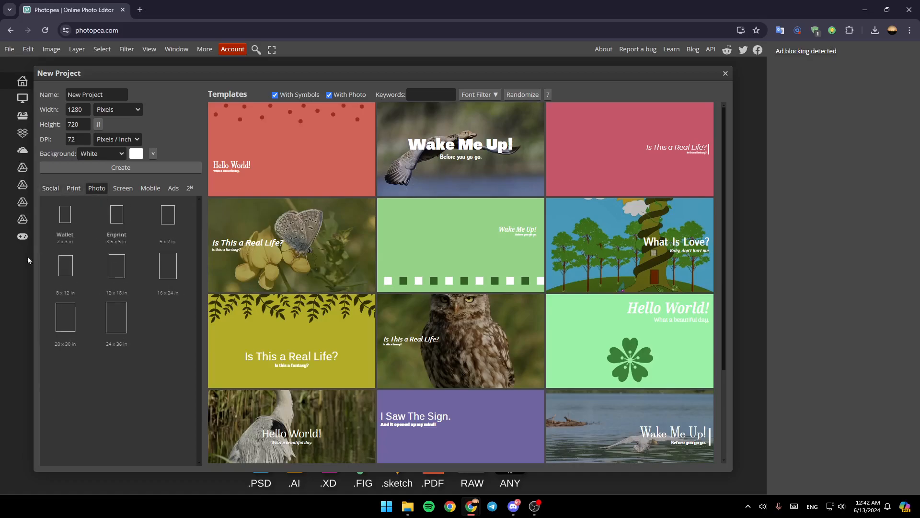
{"action": "left_click", "coordinate": [150, 188]}
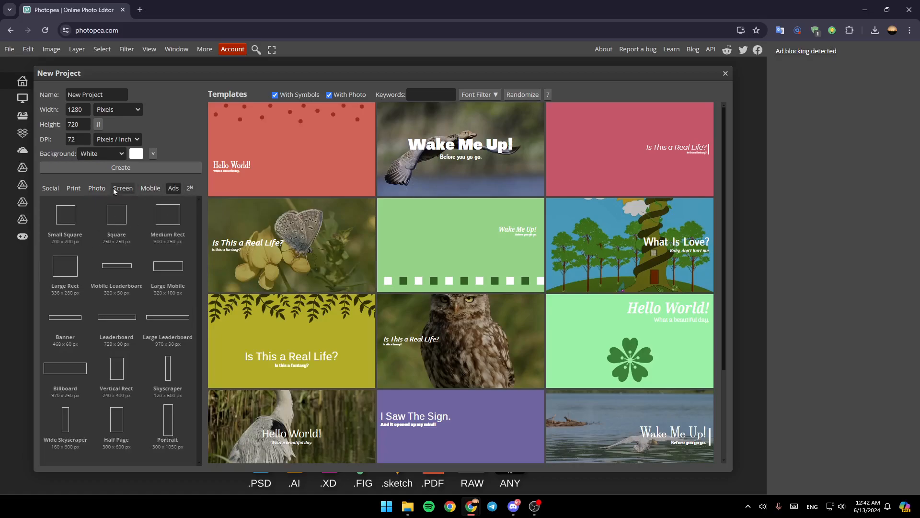
{"action": "left_click", "coordinate": [122, 188]}
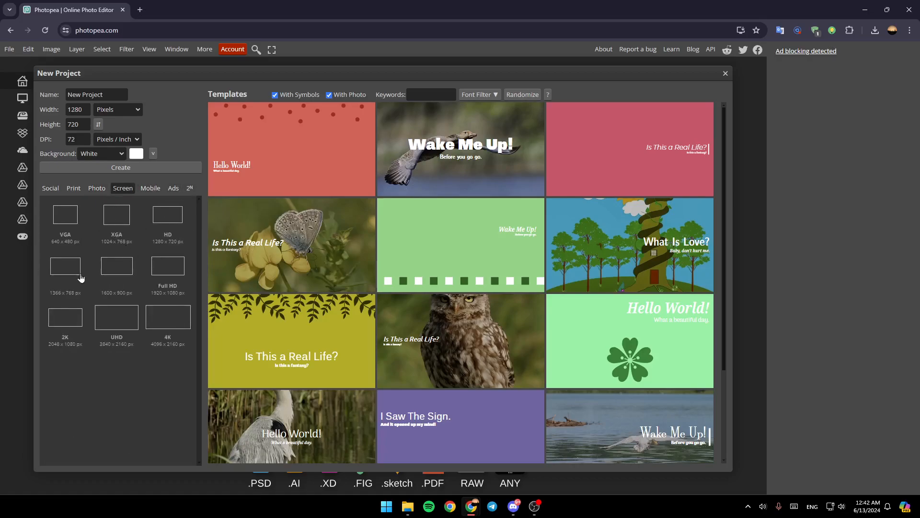
{"action": "left_click", "coordinate": [168, 265]}
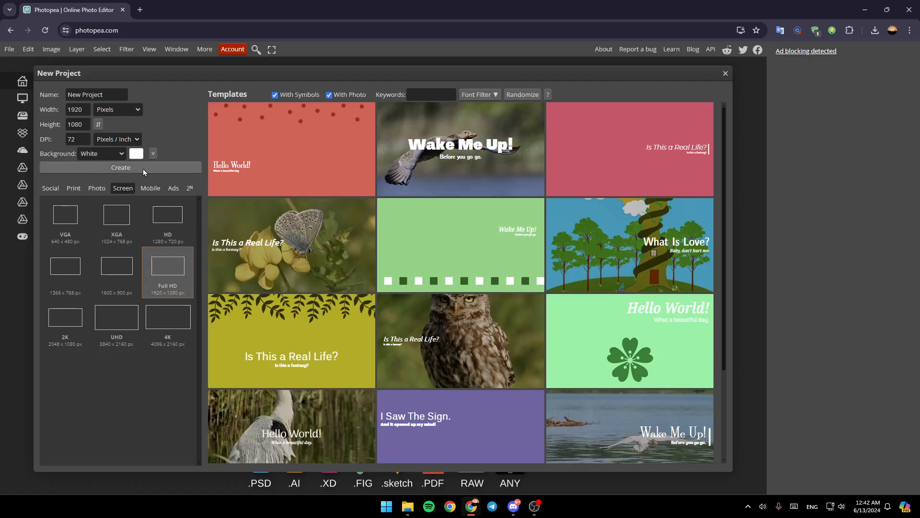
{"action": "left_click", "coordinate": [120, 167]}
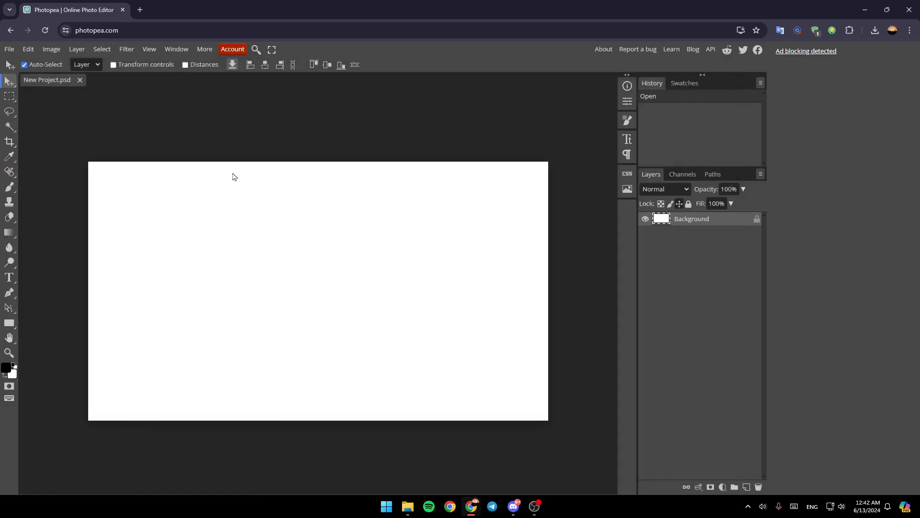
{"action": "mouse_move", "coordinate": [348, 280]}
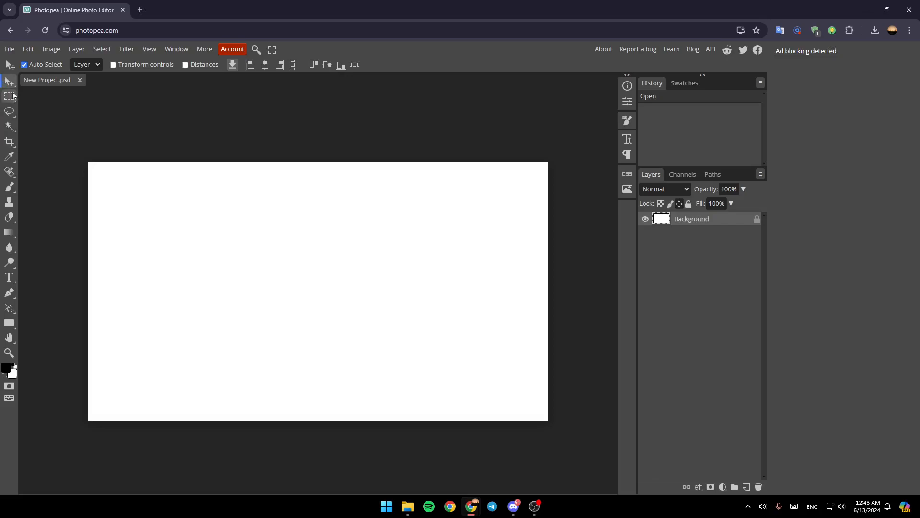
{"action": "mouse_move", "coordinate": [3, 320]}
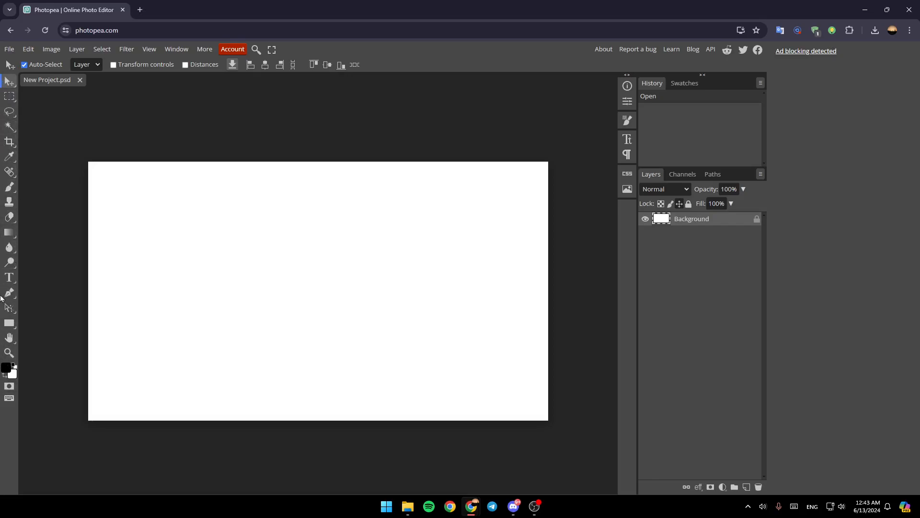
{"action": "mouse_move", "coordinate": [174, 149]}
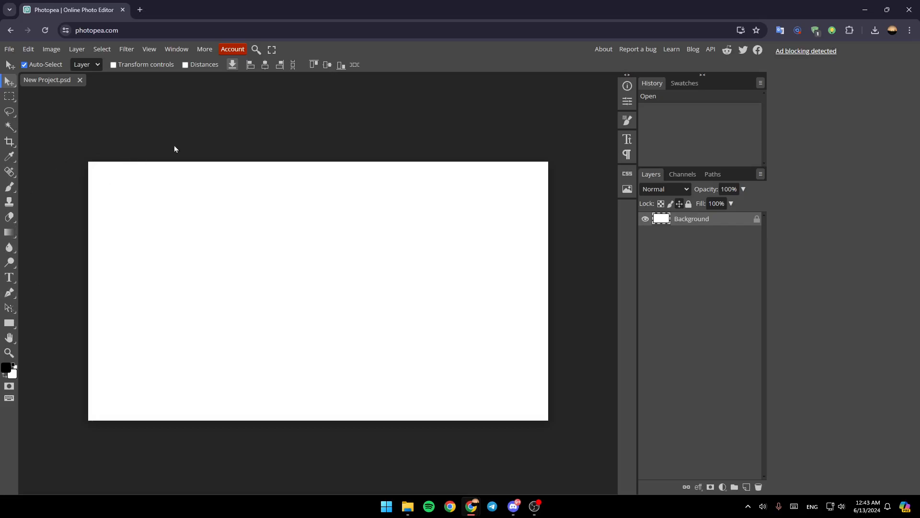
{"action": "mouse_move", "coordinate": [426, 173]}
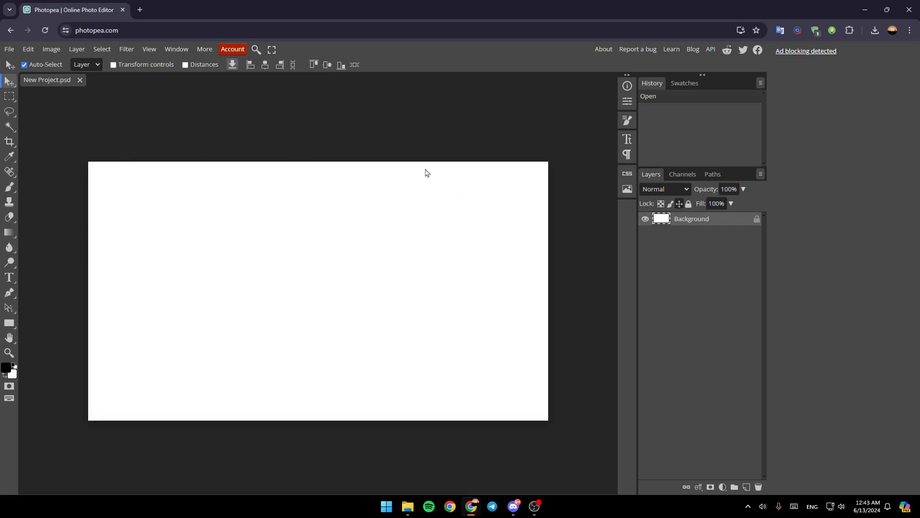
{"action": "mouse_move", "coordinate": [9, 49]}
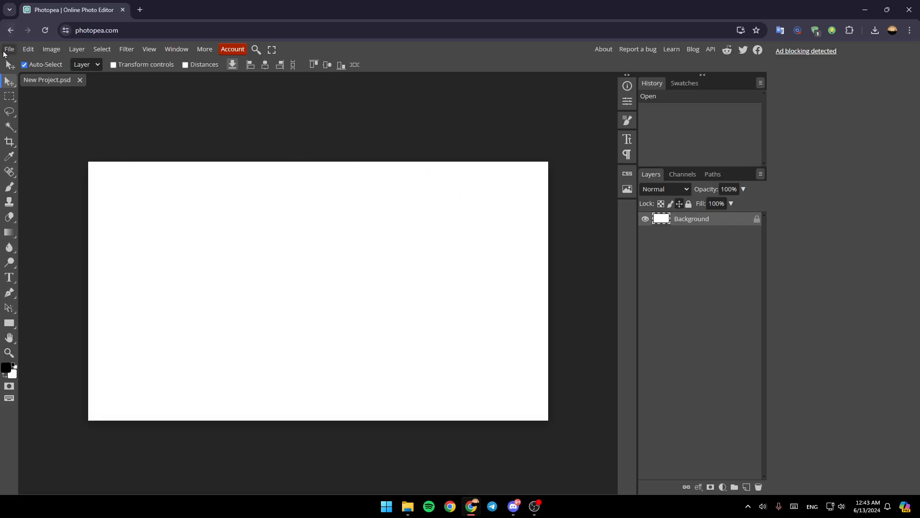
Open 779395 from Pictures > Saved Pictures as a second document.
{"action": "left_click", "coordinate": [9, 49]}
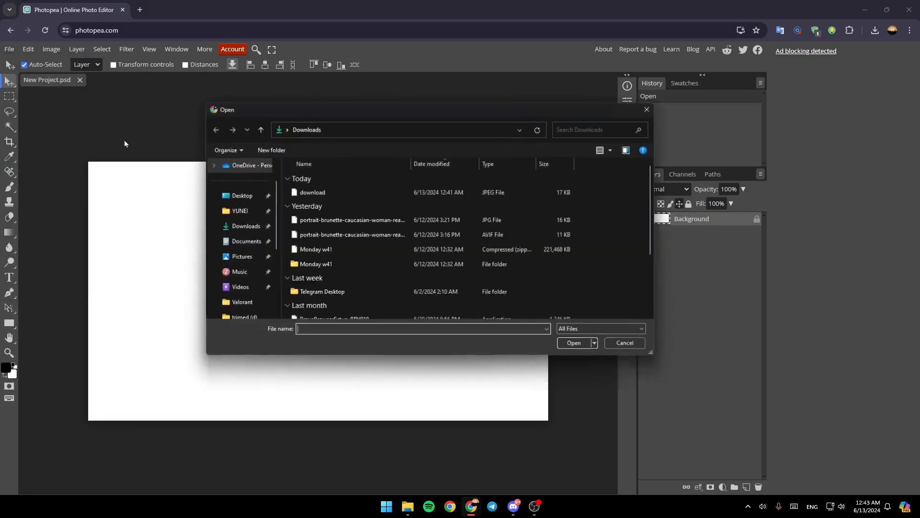
{"action": "left_click", "coordinate": [241, 256]}
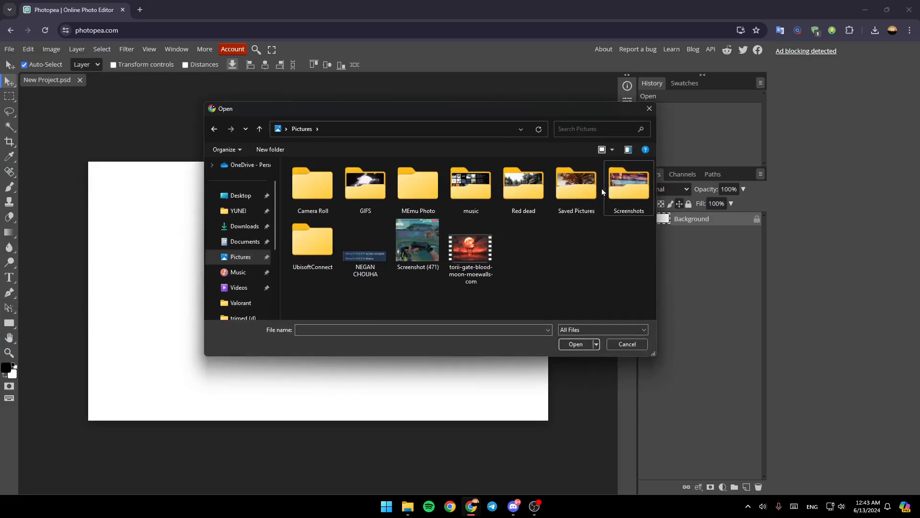
{"action": "double_click", "coordinate": [576, 182]}
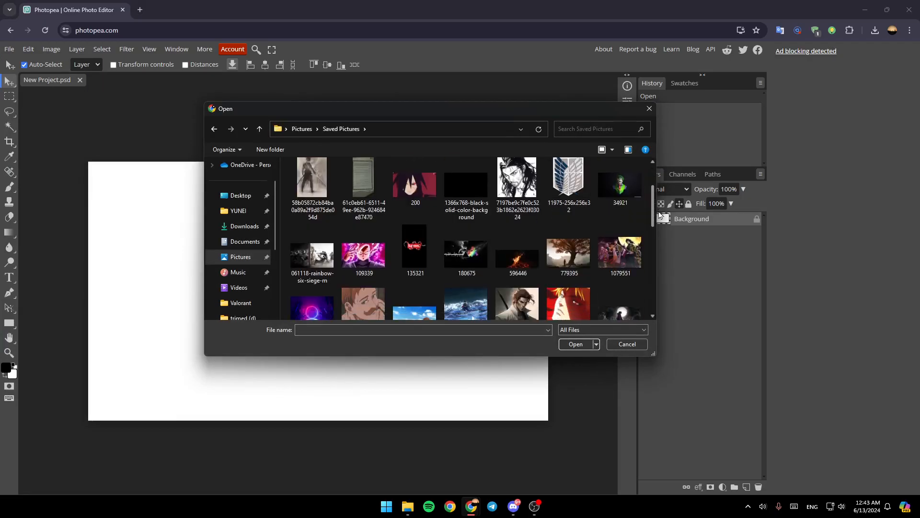
{"action": "double_click", "coordinate": [567, 254]}
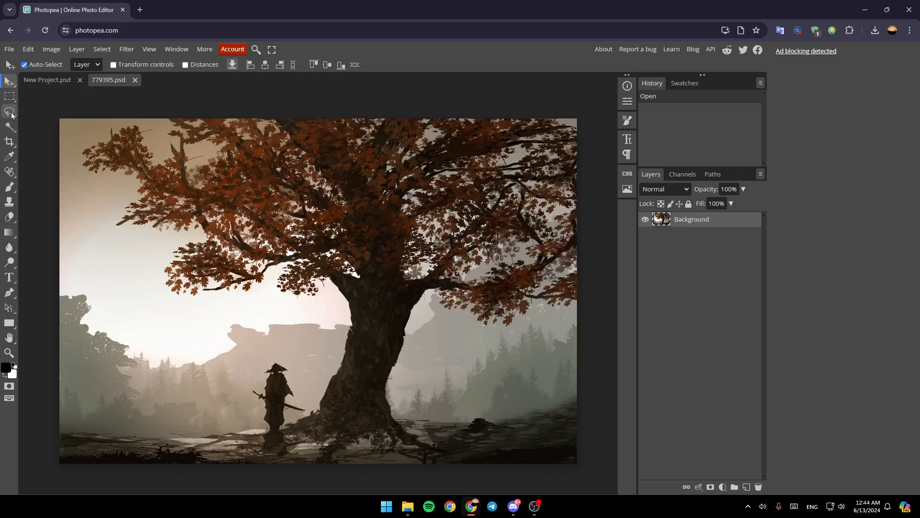
{"action": "mouse_move", "coordinate": [9, 126]}
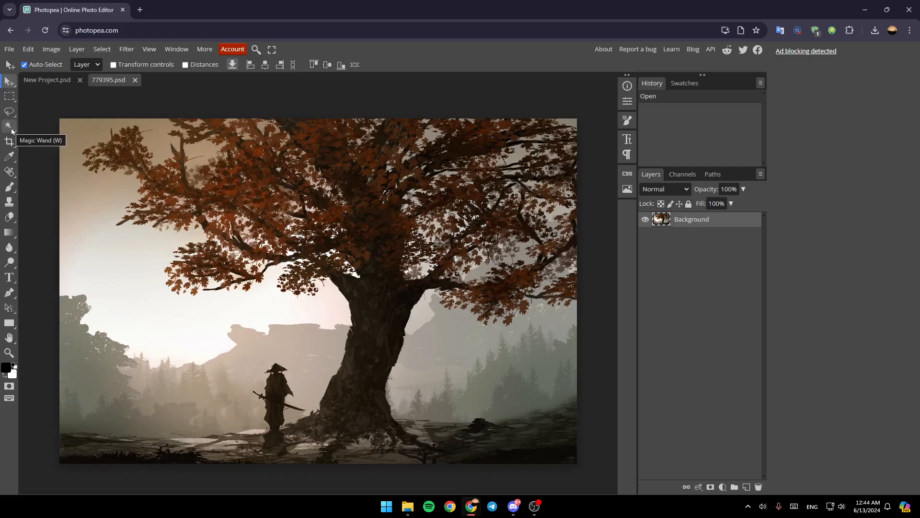
{"action": "mouse_move", "coordinate": [10, 187]}
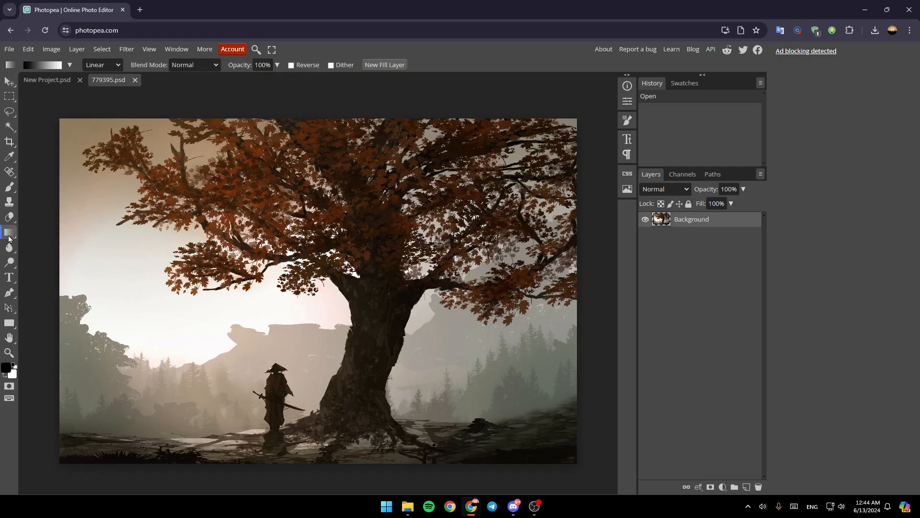
{"action": "mouse_move", "coordinate": [337, 245]}
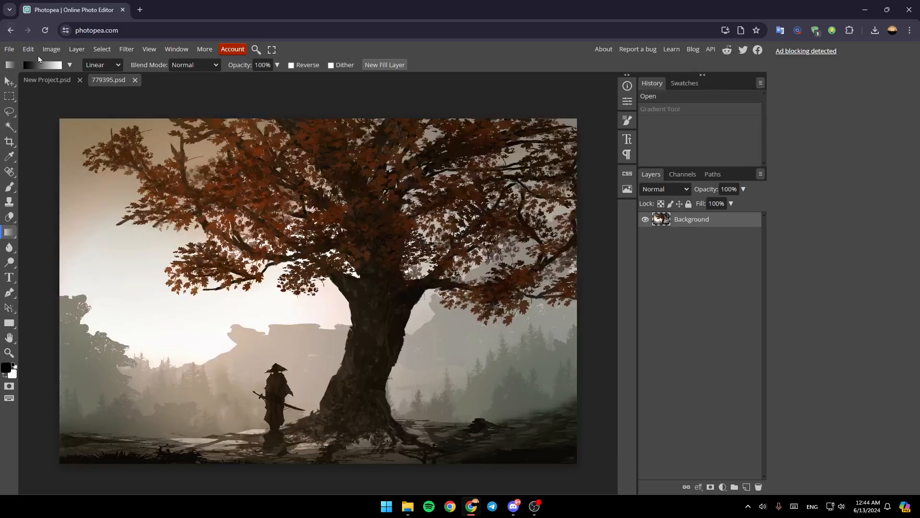
Save the painting over 779395.jpg, confirming the overwrite in the browser prompt.
{"action": "left_click", "coordinate": [9, 50]}
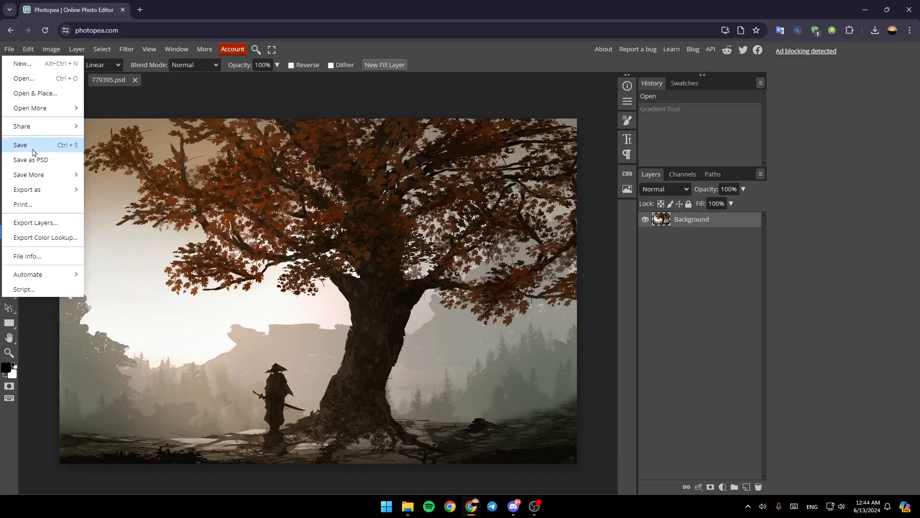
{"action": "left_click", "coordinate": [20, 145]}
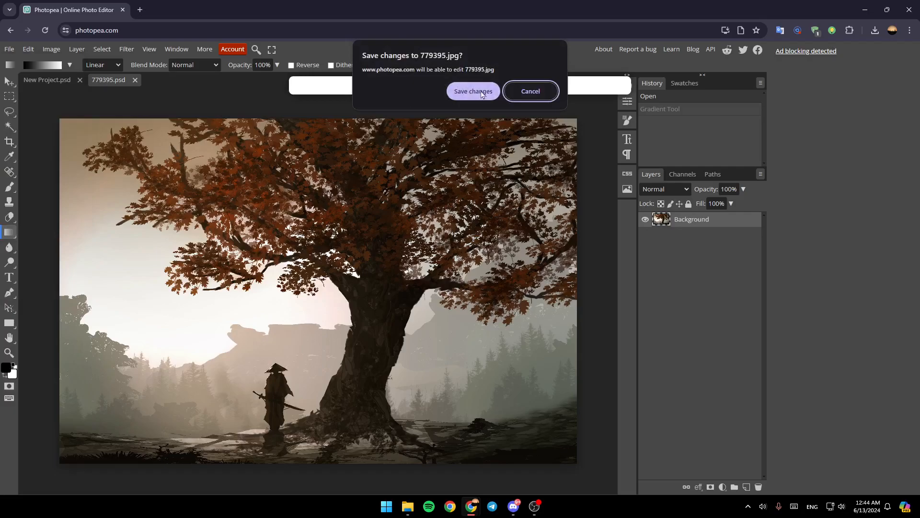
{"action": "left_click", "coordinate": [528, 92]}
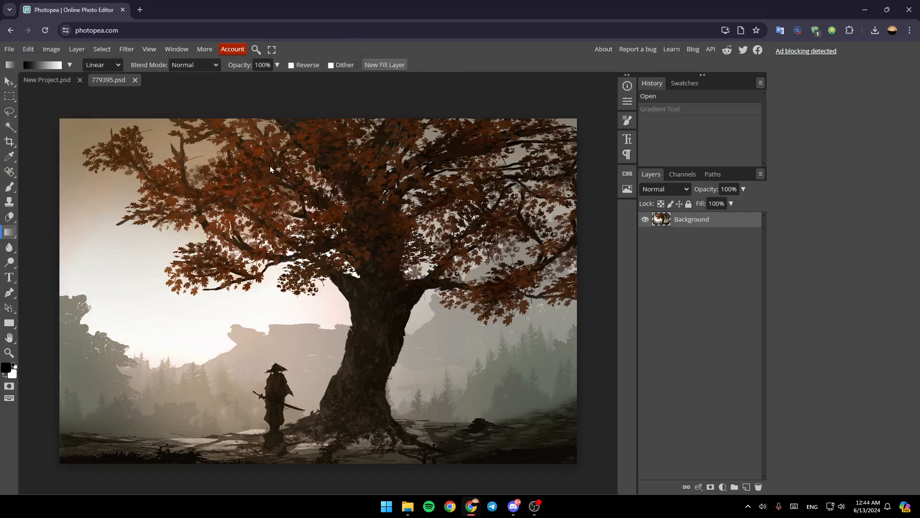
{"action": "mouse_move", "coordinate": [266, 149]}
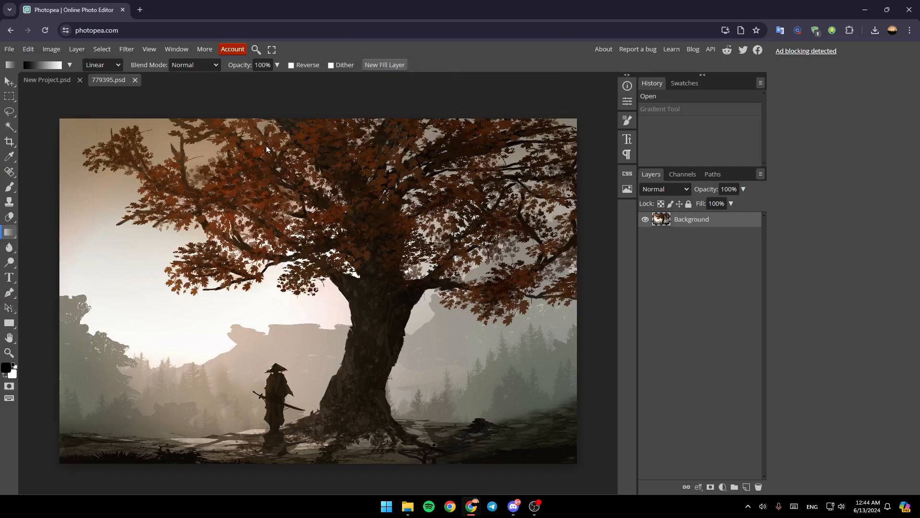
{"action": "mouse_move", "coordinate": [538, 193]}
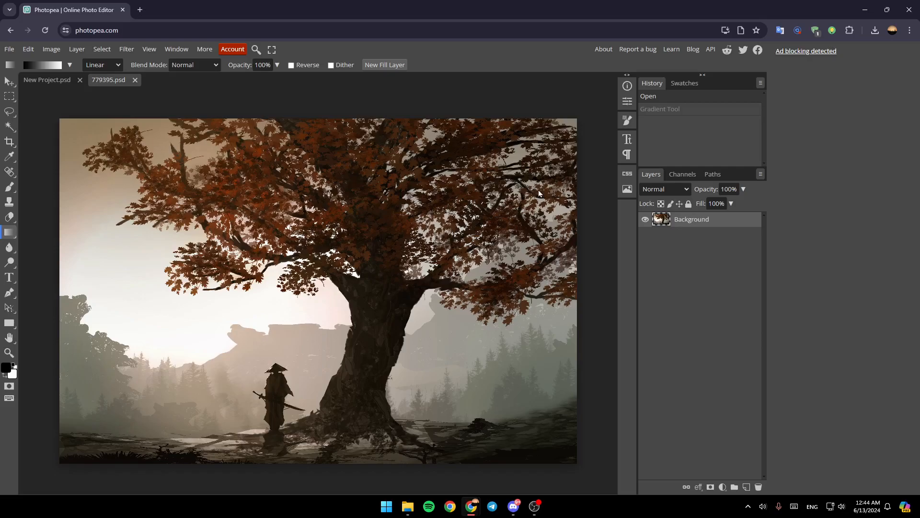